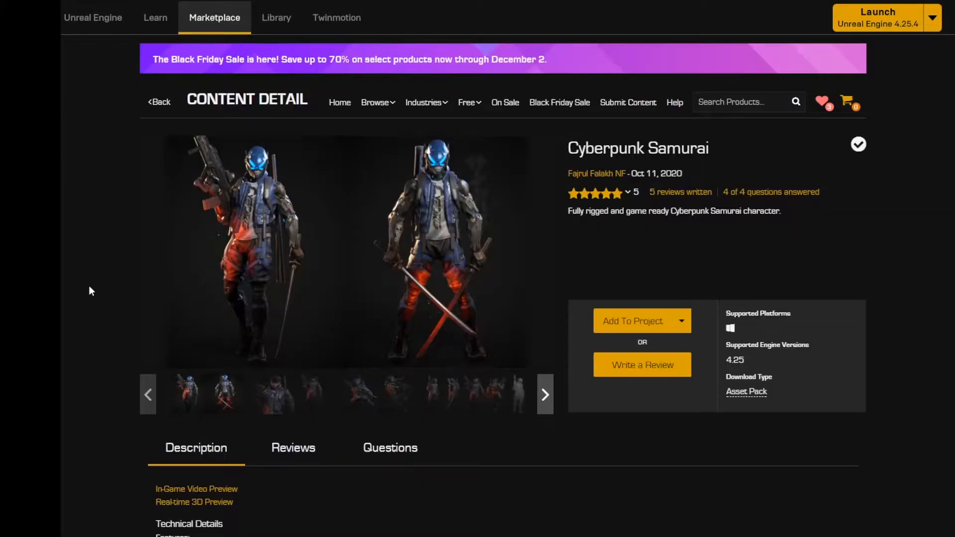
pyautogui.moveTo(596, 177)
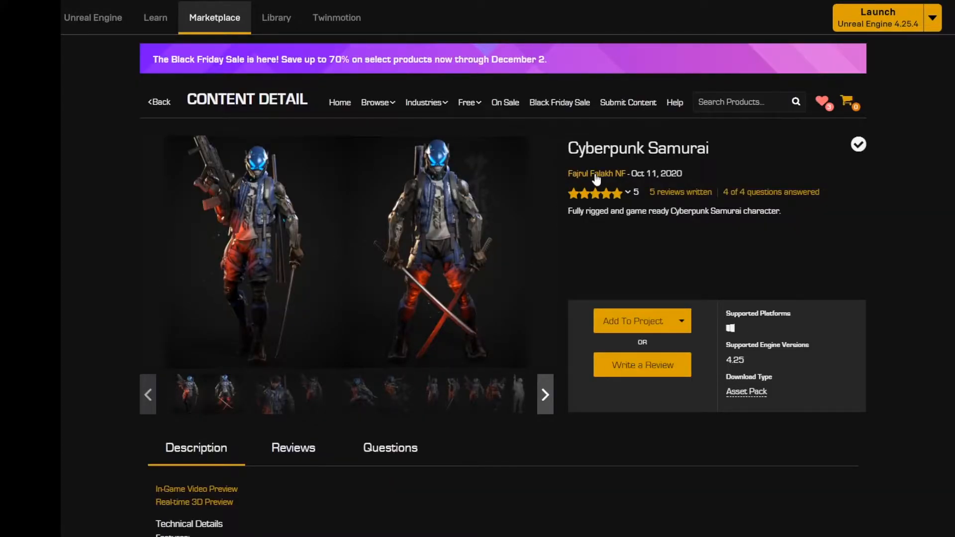
# Follow the author name link on the Cyberpunk Samurai listing to the creator's ArtStation profile.
pyautogui.click(595, 173)
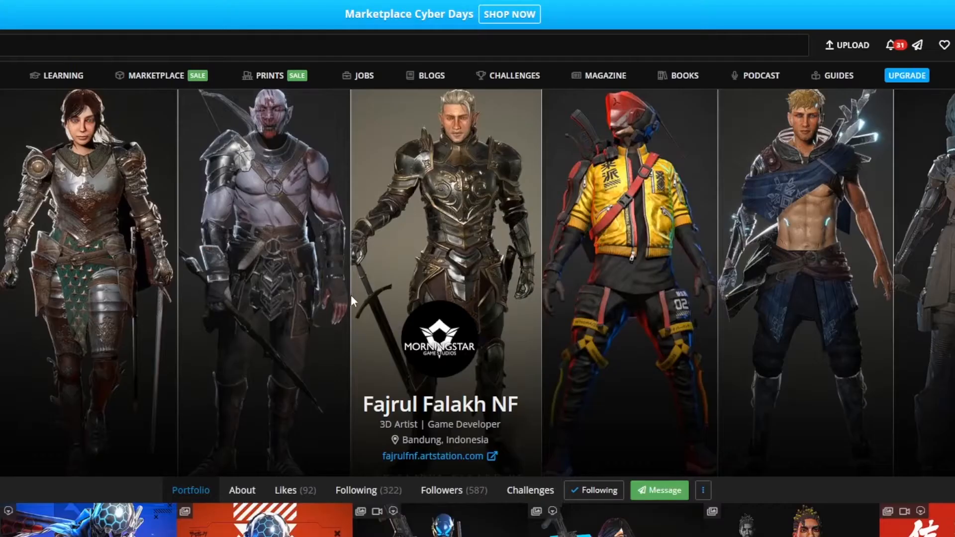
# Scroll through Fajrul Falakh NF's grid of character artworks, including the Cyborg Kato covers.
pyautogui.scroll(-3)
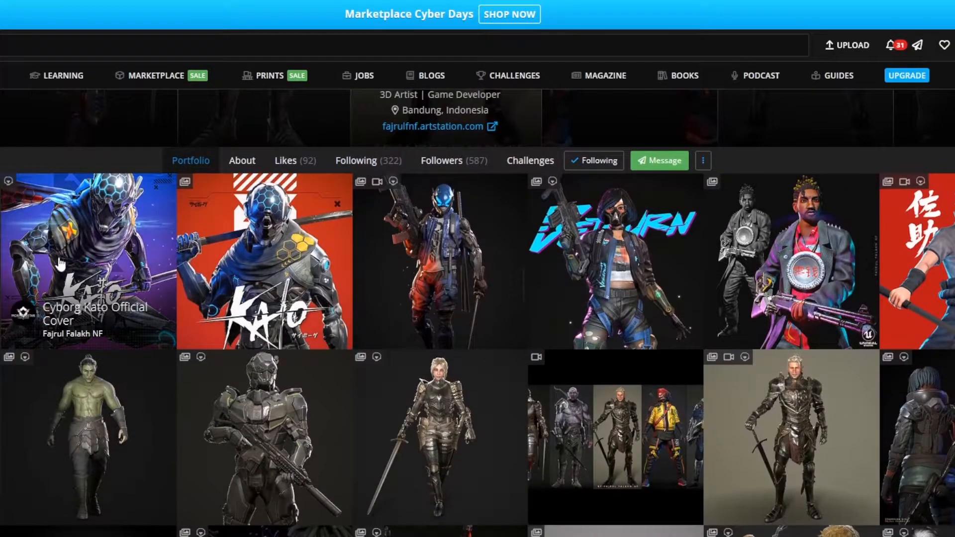
pyautogui.moveTo(638, 277)
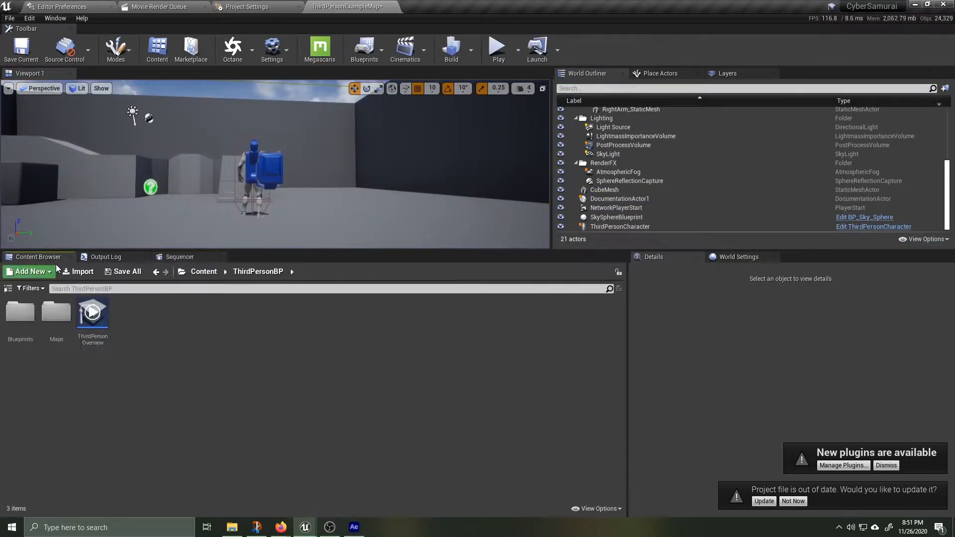
# Navigate Content > Mannequin > Character > Mesh and open UE4_Mannequin_Skeleton in the skeleton editor.
pyautogui.click(204, 271)
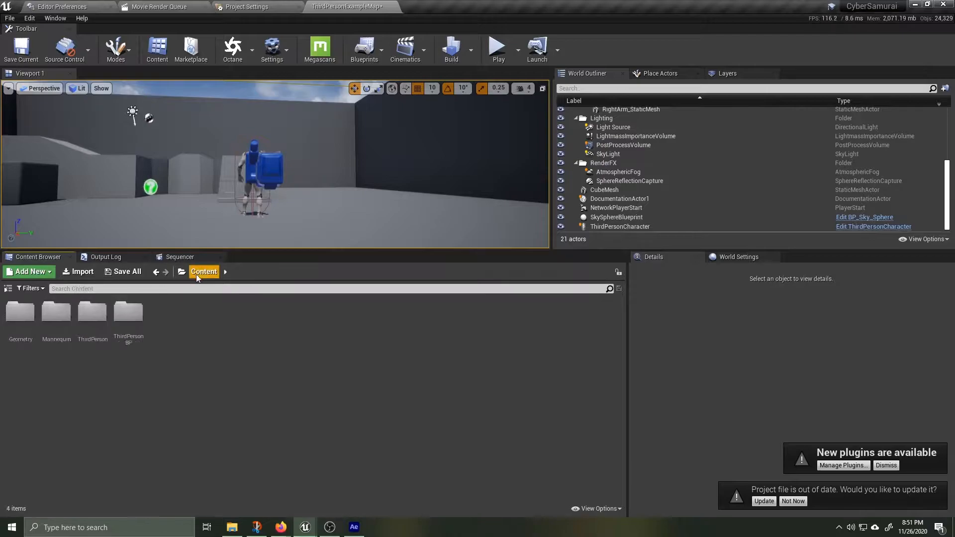
pyautogui.moveTo(60, 324)
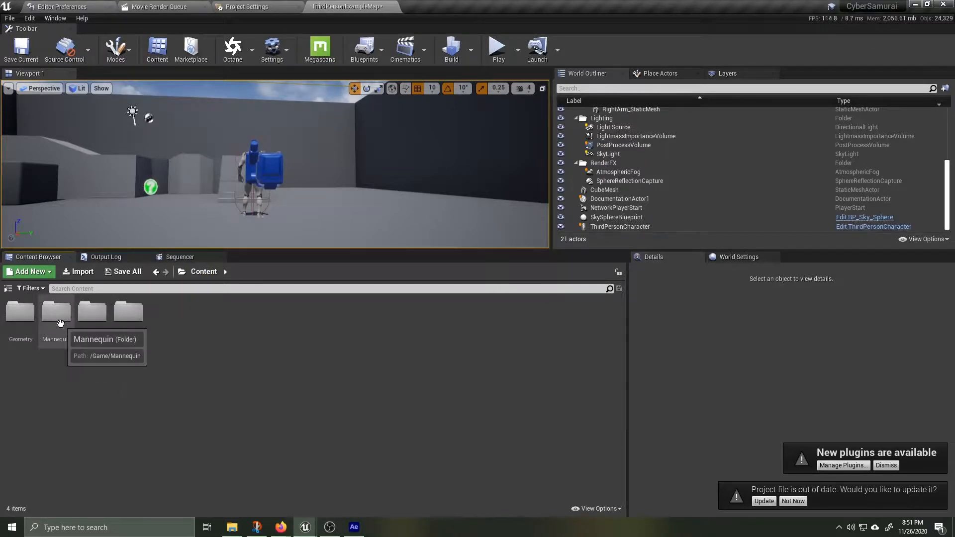
pyautogui.doubleClick(56, 311)
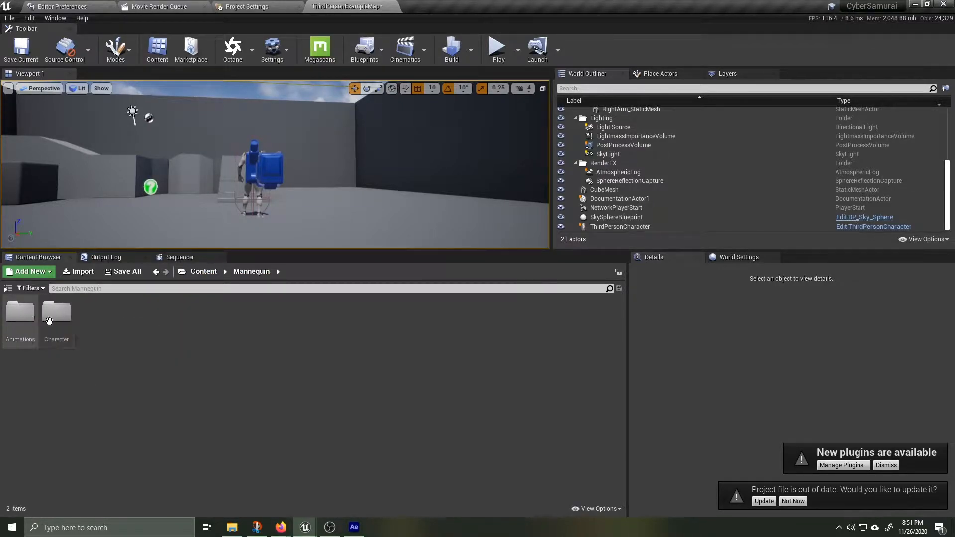
pyautogui.doubleClick(55, 312)
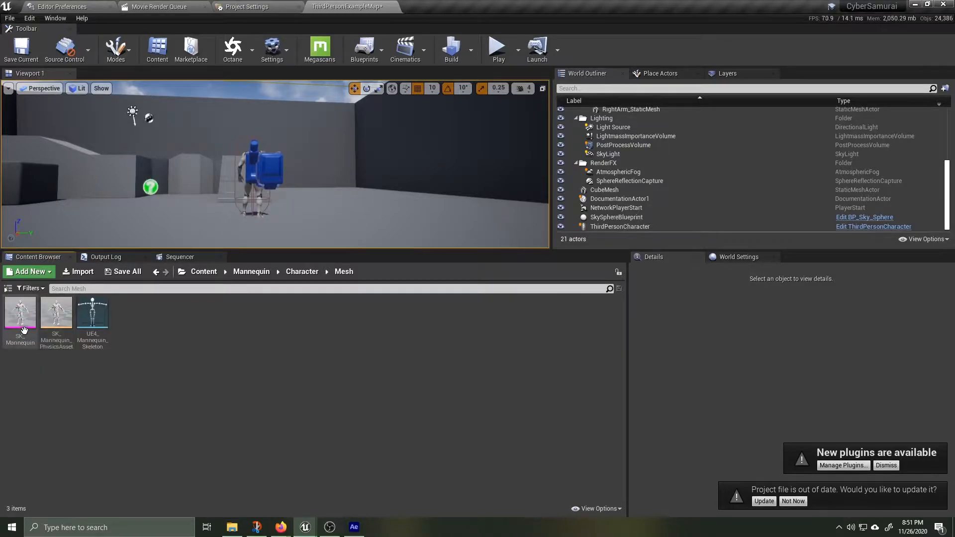
pyautogui.click(92, 313)
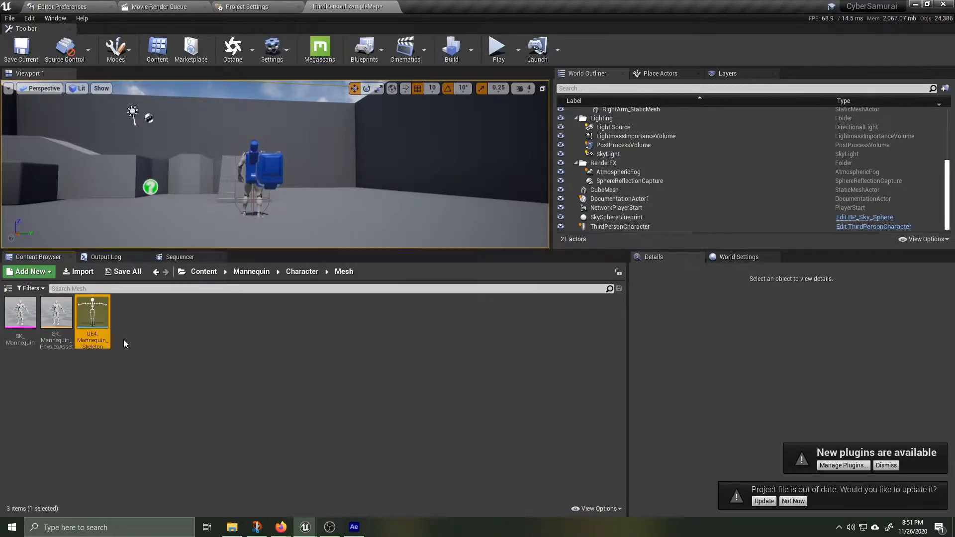
pyautogui.doubleClick(93, 312)
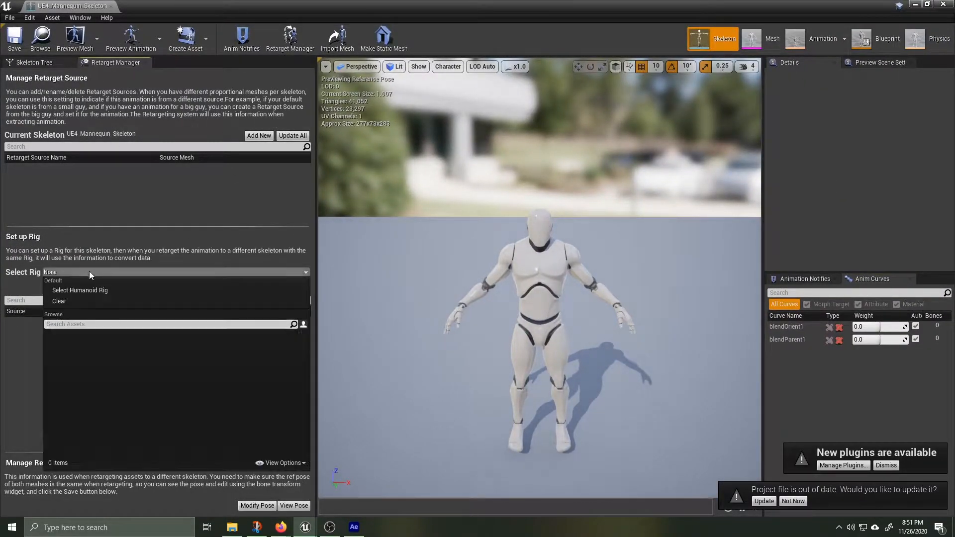
# Assign the Humanoid rig to the mannequin skeleton in the Retarget Manager.
pyautogui.click(79, 290)
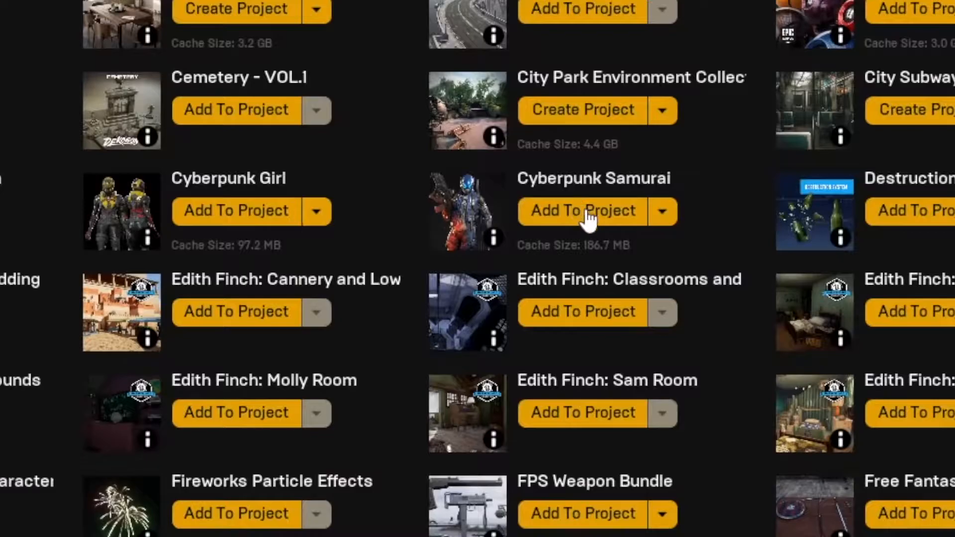
# Add the Cyberpunk Samurai vault asset to the CyberSamurai project.
pyautogui.click(581, 211)
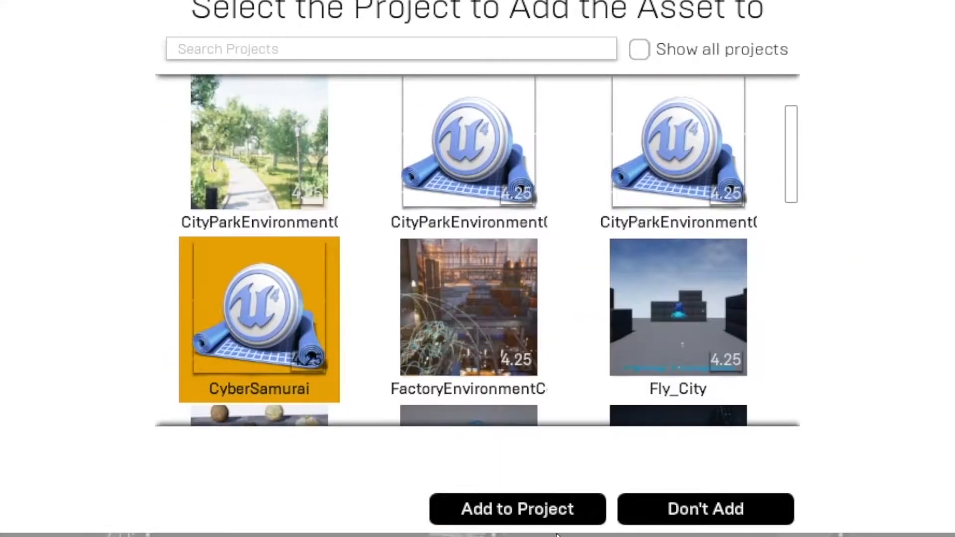
pyautogui.click(519, 509)
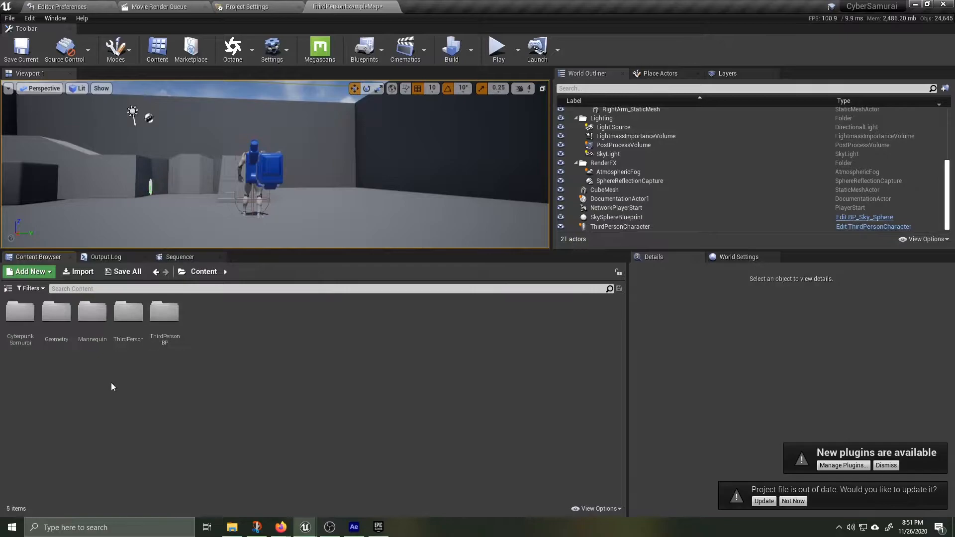
# Open the UE4_Mannequin_Skeleton found in CyberpunkSamurai > Meshes.
pyautogui.doubleClick(19, 312)
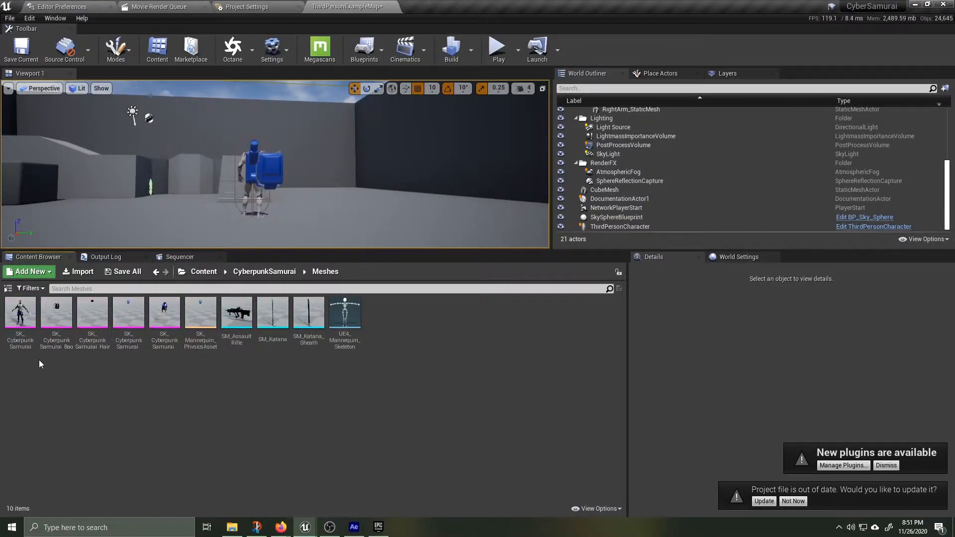
pyautogui.click(164, 312)
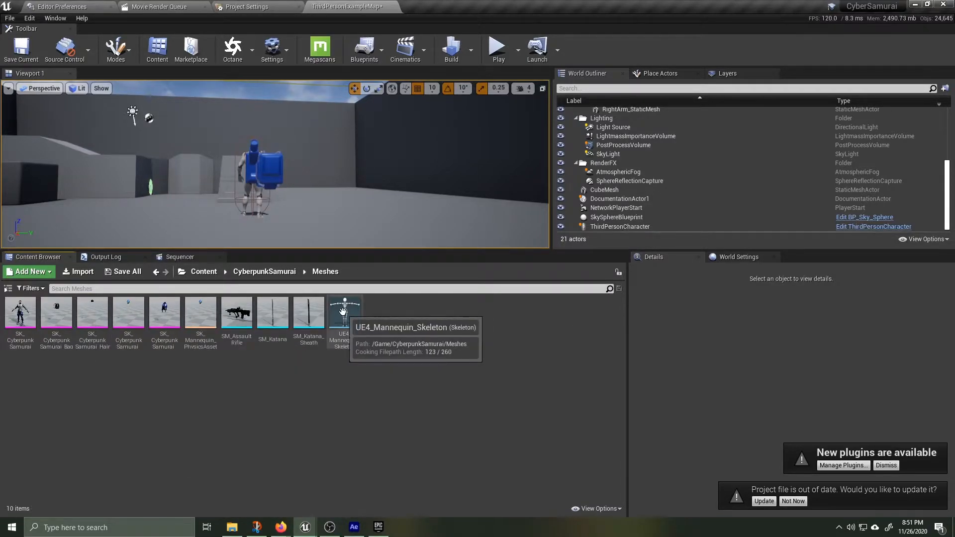
pyautogui.doubleClick(343, 312)
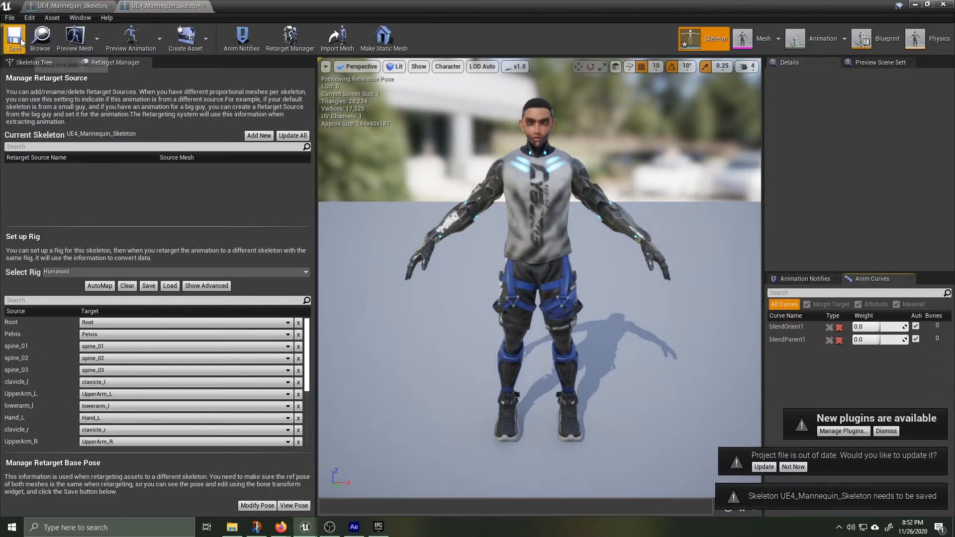
# Switch to the default UE4_Mannequin_Skeleton tab to confirm its Humanoid rig mapping matches.
pyautogui.click(144, 5)
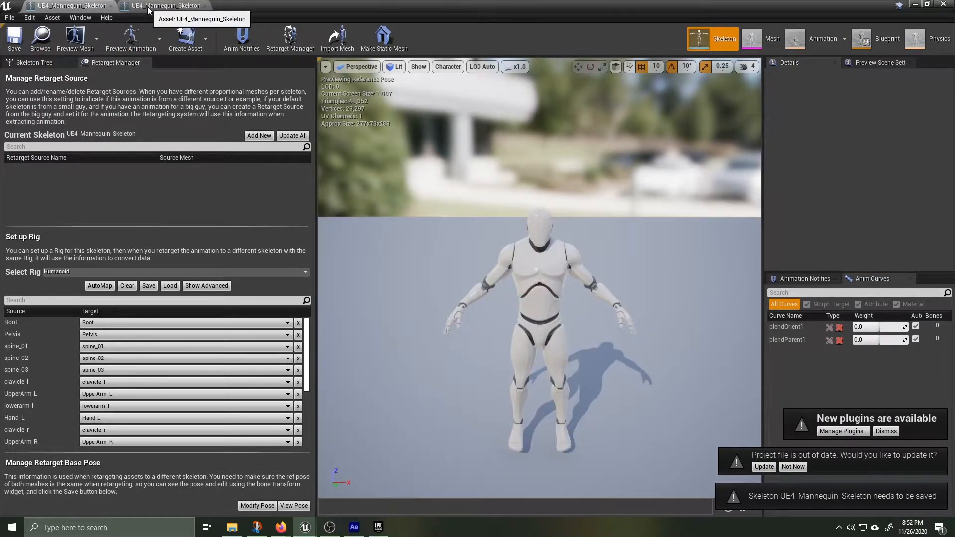
pyautogui.moveTo(190, 94)
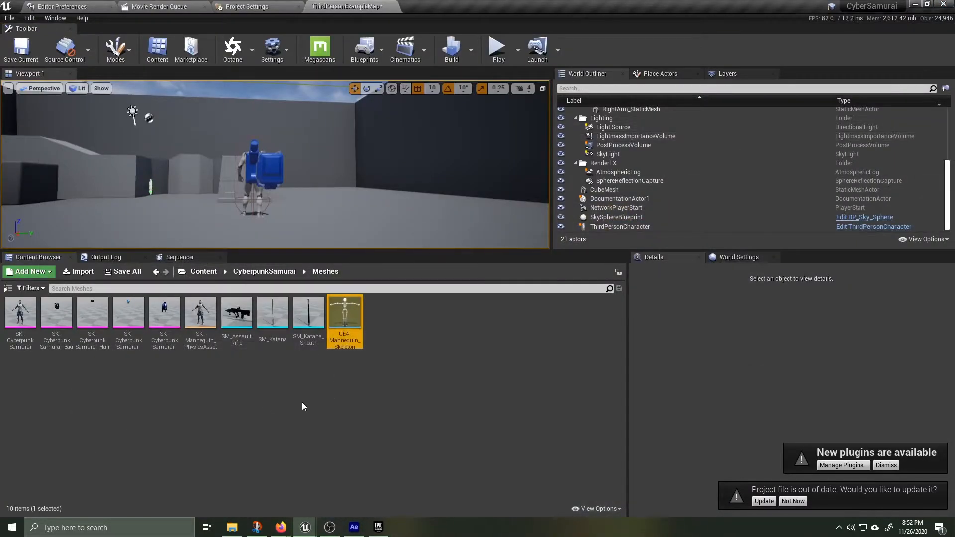
# Navigate from Content into the ThirdPersonBP Blueprints folder toward the ThirdPersonCharacter.
pyautogui.click(203, 272)
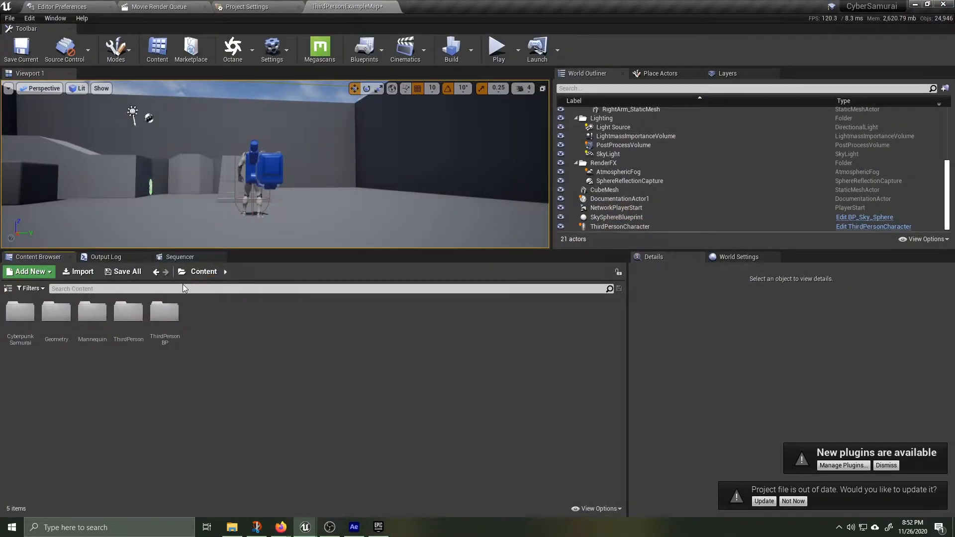
pyautogui.doubleClick(164, 311)
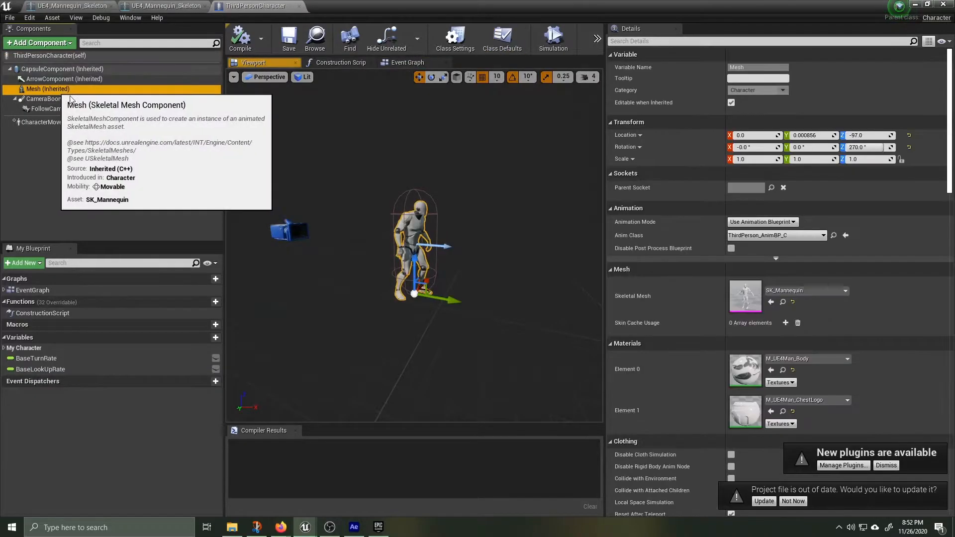
# Set the character's Mesh to SK_CyberpunkSamurai with the pack's ThirdPerson_AnimBP animation blueprint.
pyautogui.click(845, 290)
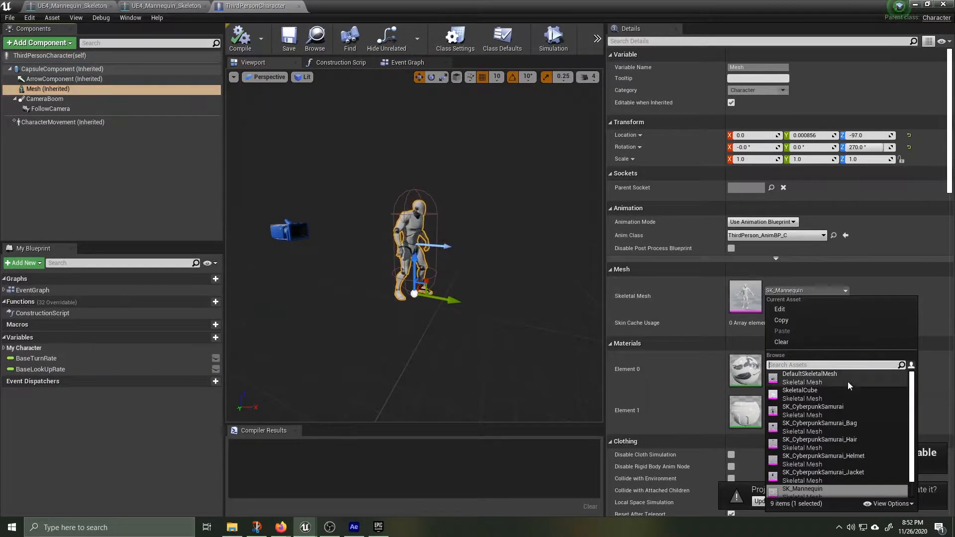
pyautogui.click(813, 406)
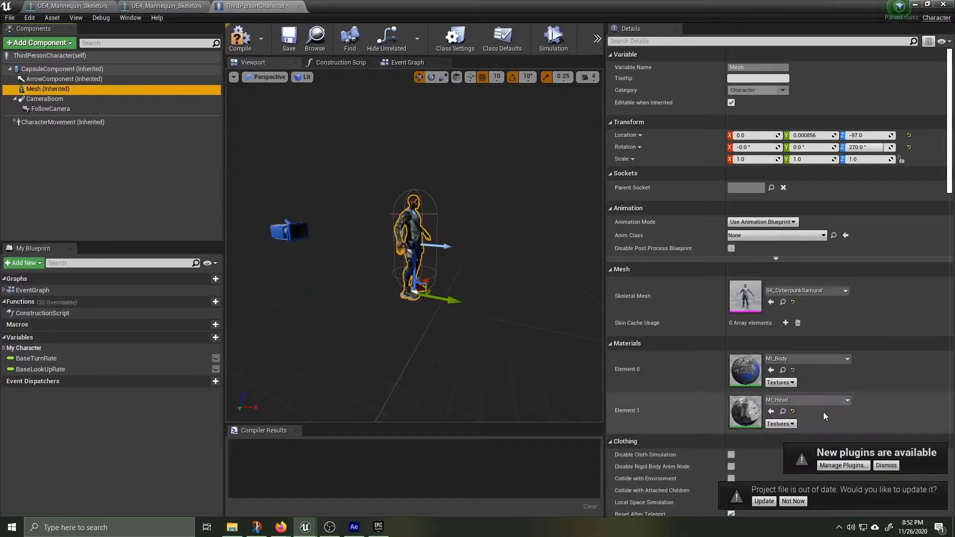
pyautogui.click(822, 235)
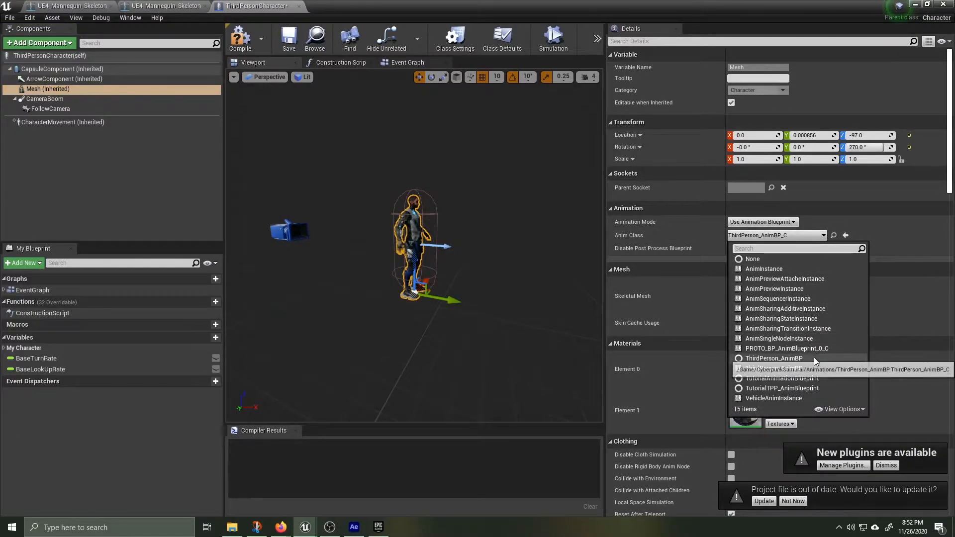
pyautogui.click(774, 358)
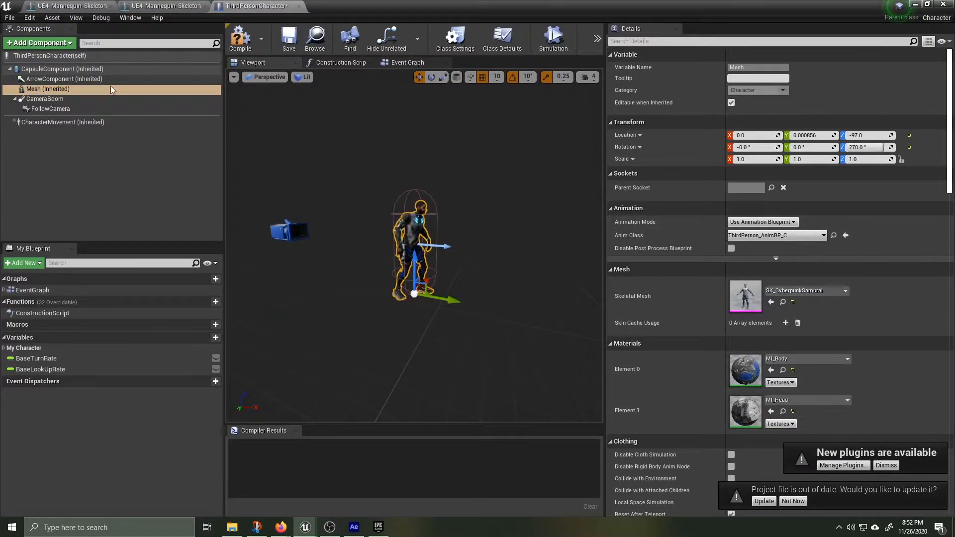
# Play the level to watch the samurai walk, then stop the session.
pyautogui.click(239, 37)
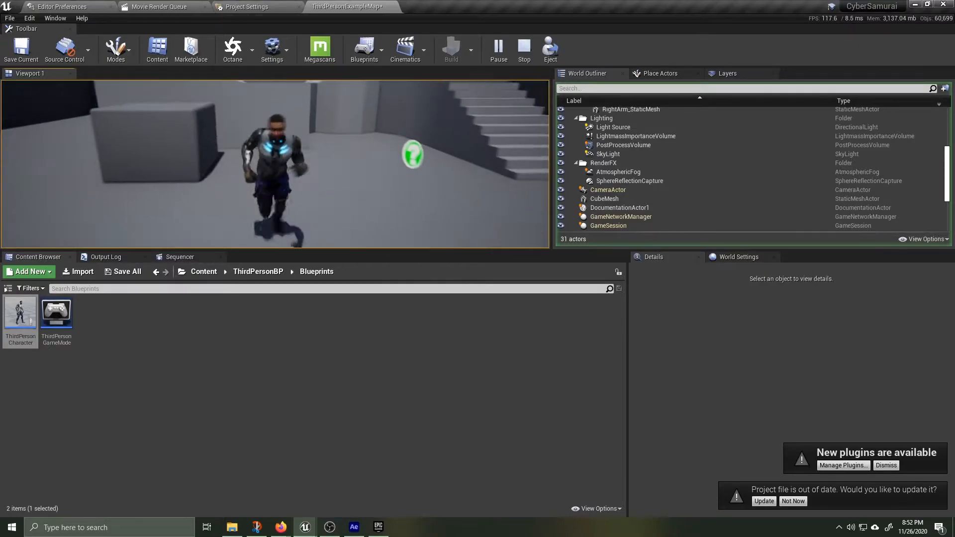
pyautogui.click(524, 46)
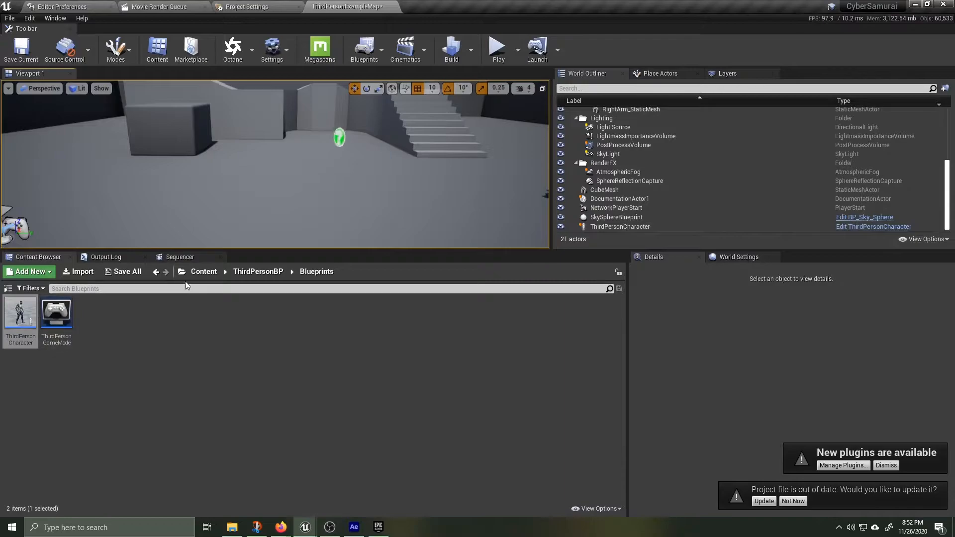
# Select the character's Mesh component and bring up a second Content Browser on the CyberpunkSamurai folder.
pyautogui.doubleClick(19, 315)
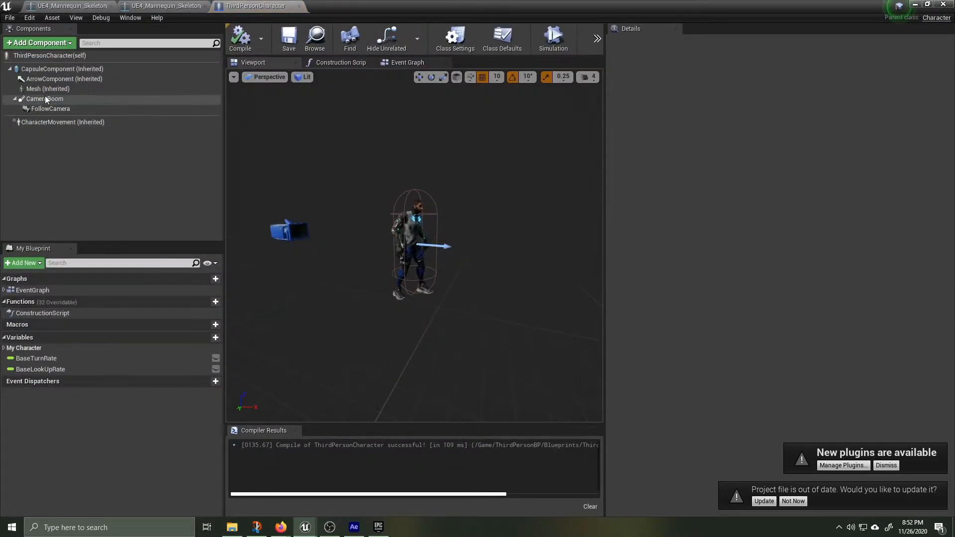
pyautogui.click(48, 88)
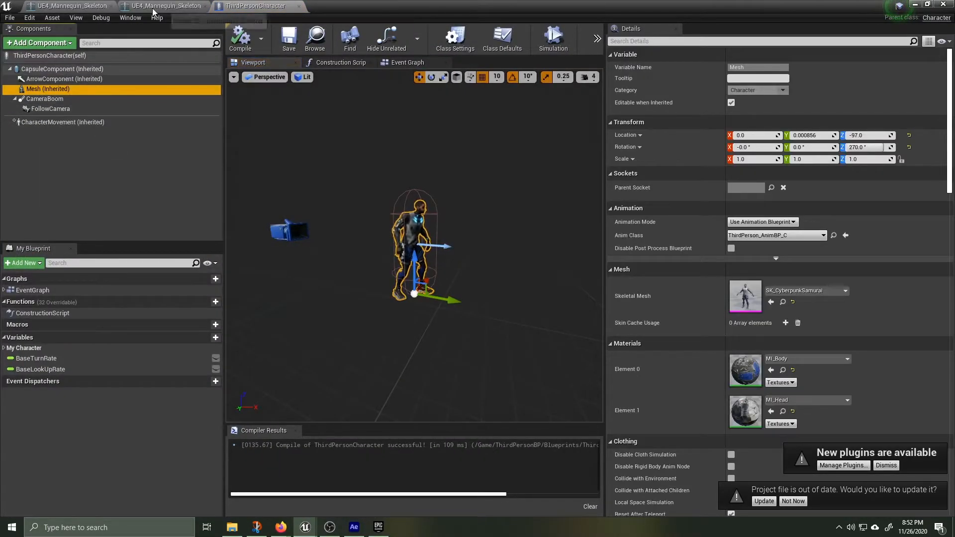
pyautogui.click(130, 18)
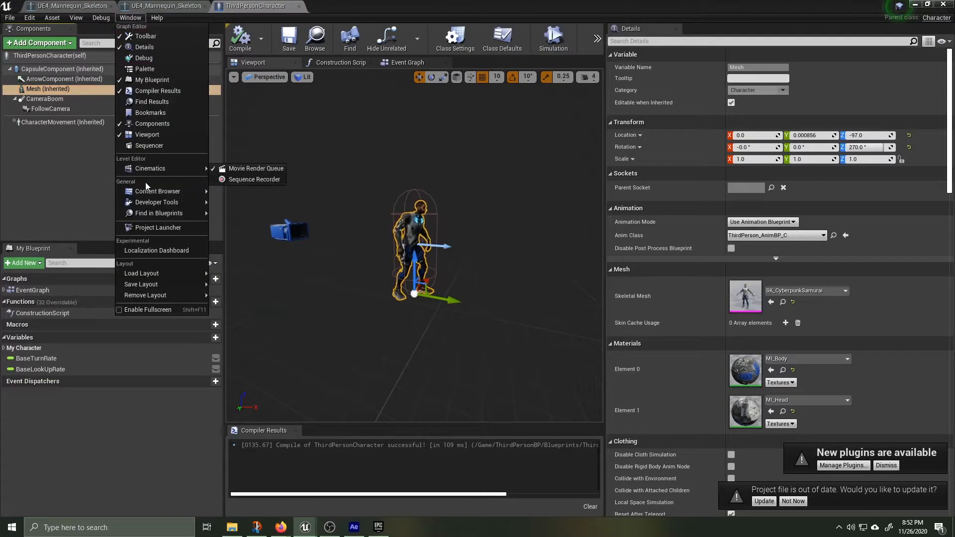
pyautogui.click(362, 209)
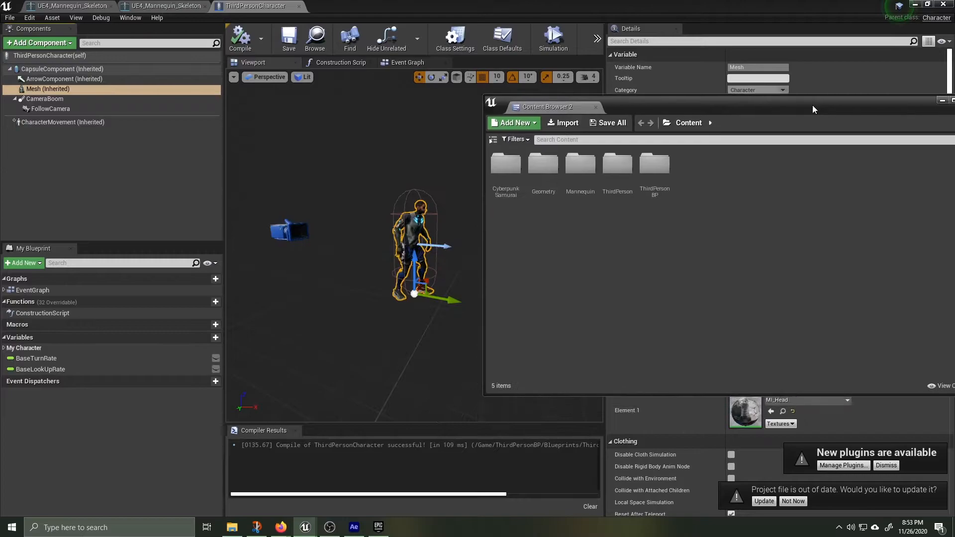
pyautogui.doubleClick(506, 164)
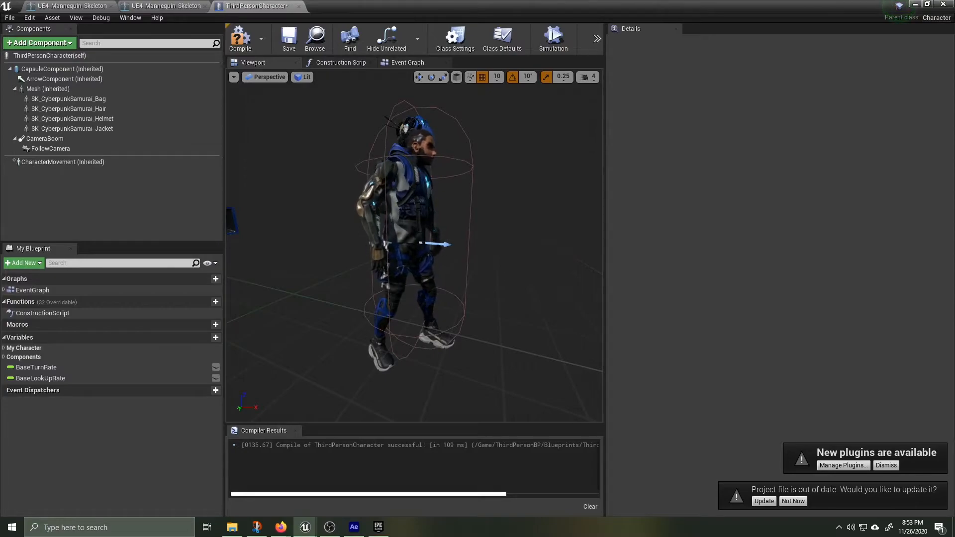
# Add Set Master Pose Component with Mesh as master and the four samurai part meshes as targets.
pyautogui.click(340, 61)
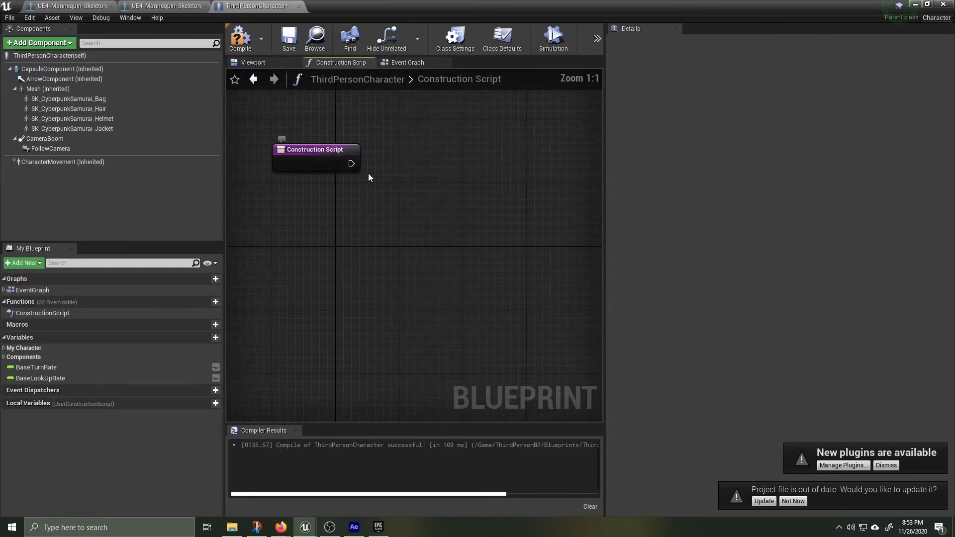
pyautogui.click(59, 99)
pyautogui.write('s')
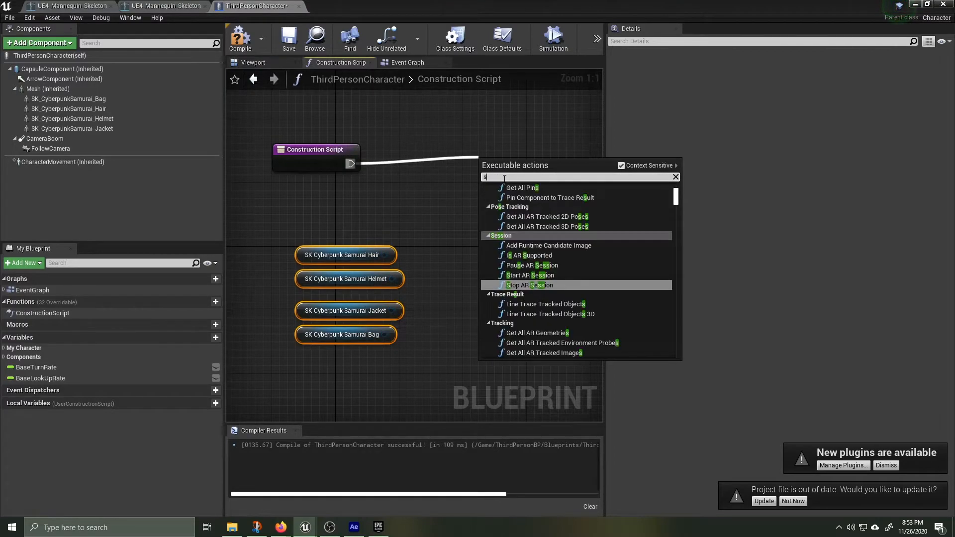
pyautogui.write('et master pol')
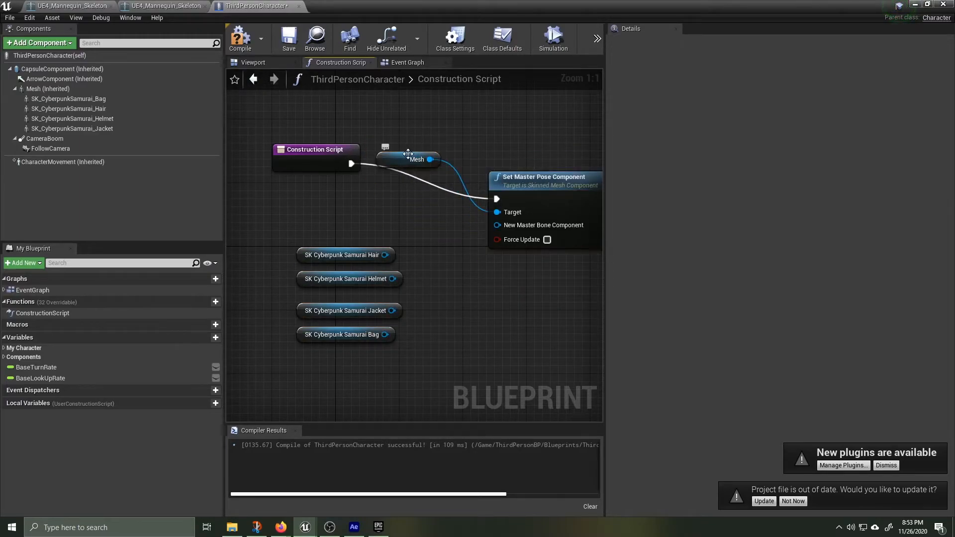
pyautogui.click(385, 207)
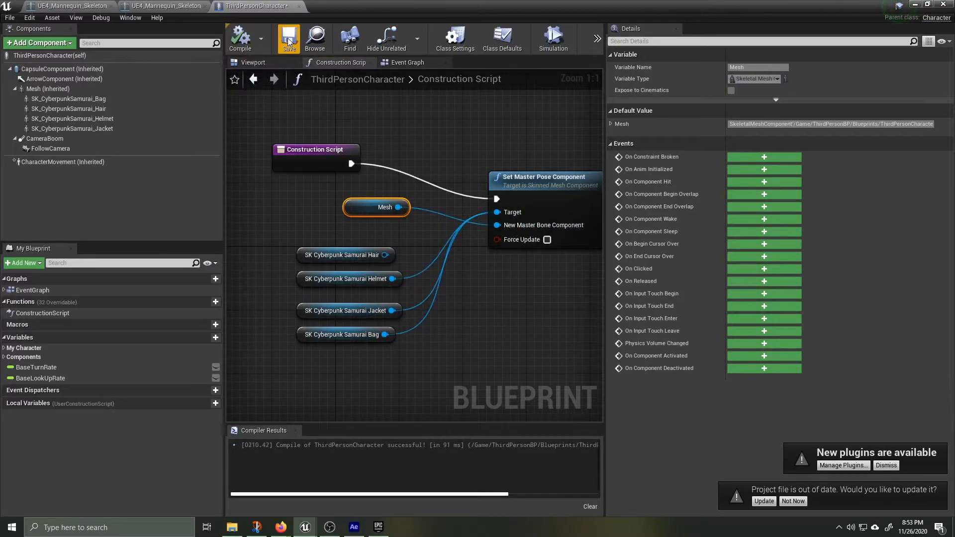
# Uncheck Visible on SK_CyberpunkSamurai_Hair and dismiss the new-plugins notification.
pyautogui.click(253, 62)
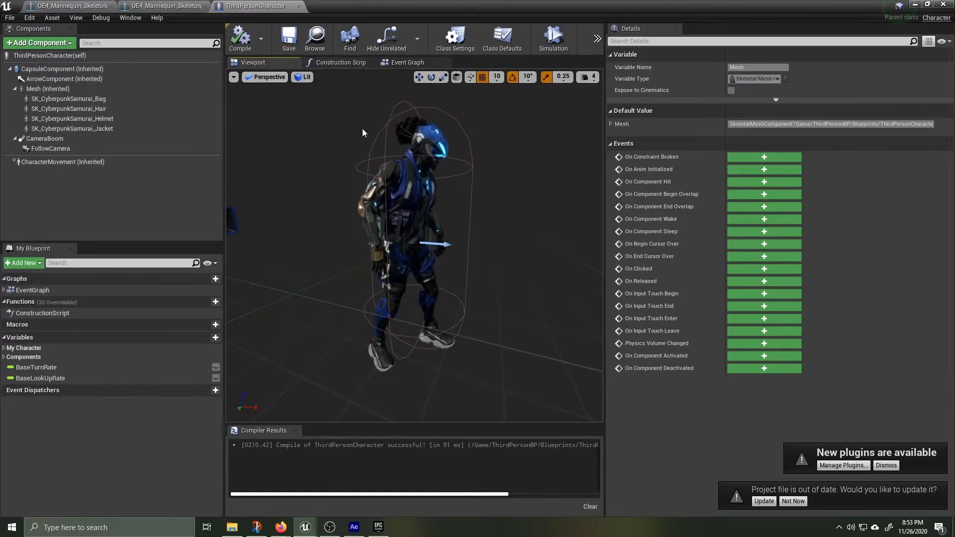
pyautogui.moveTo(64, 109)
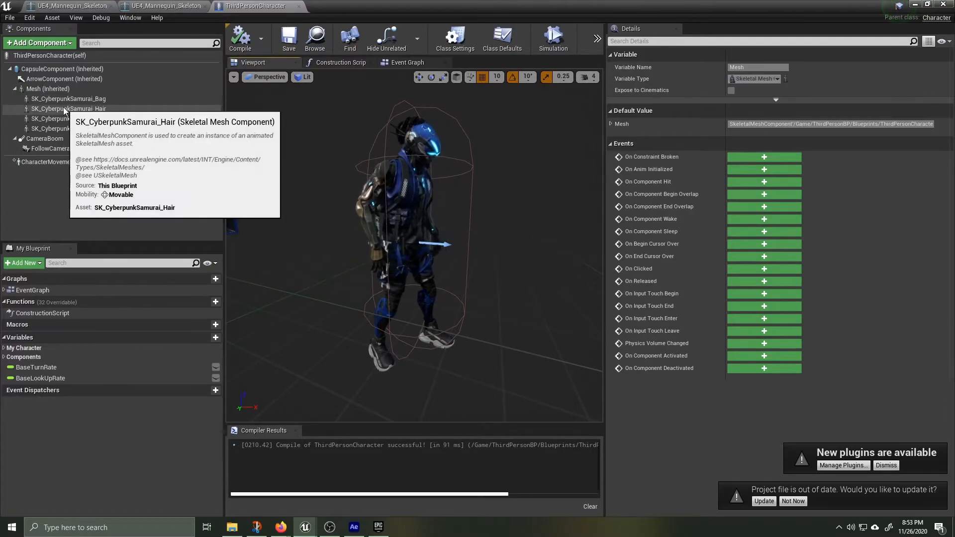
pyautogui.click(67, 109)
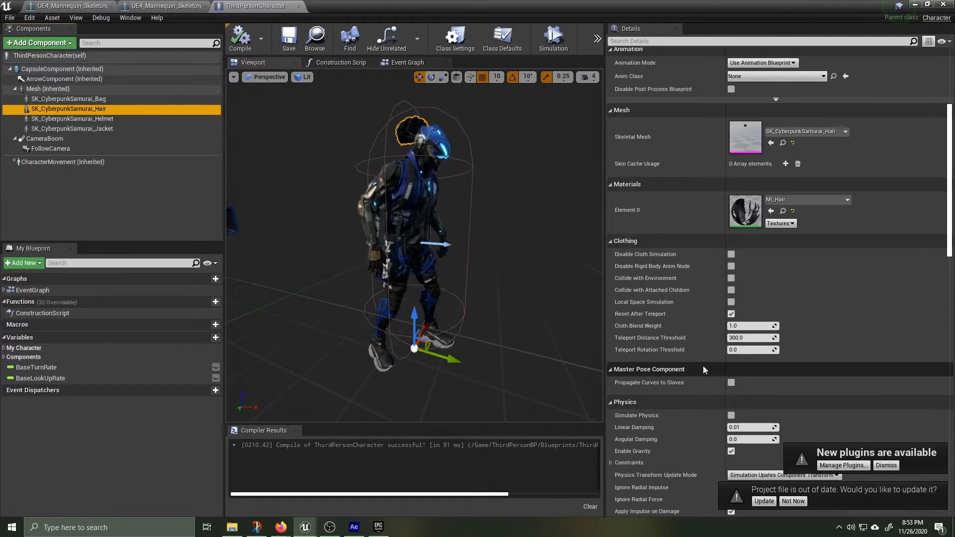
pyautogui.scroll(-3)
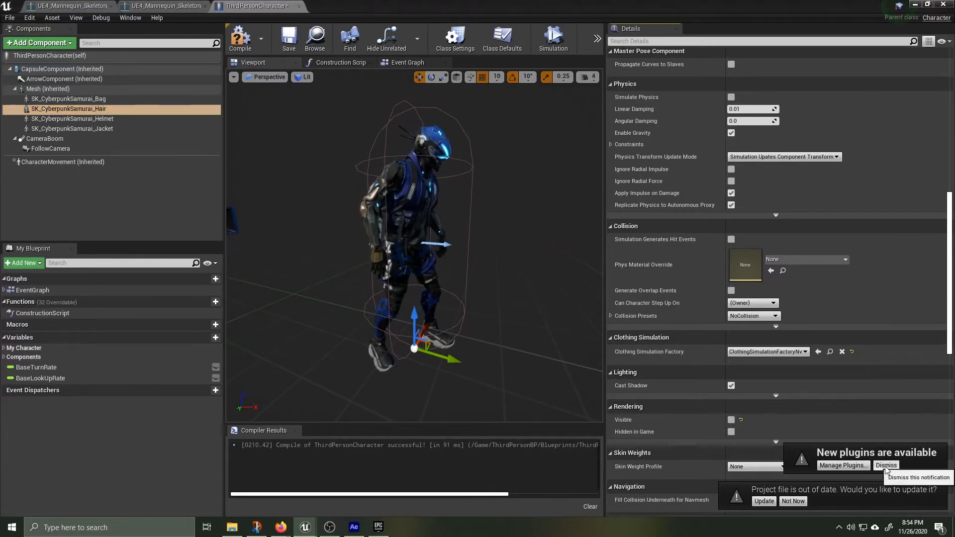
pyautogui.click(885, 466)
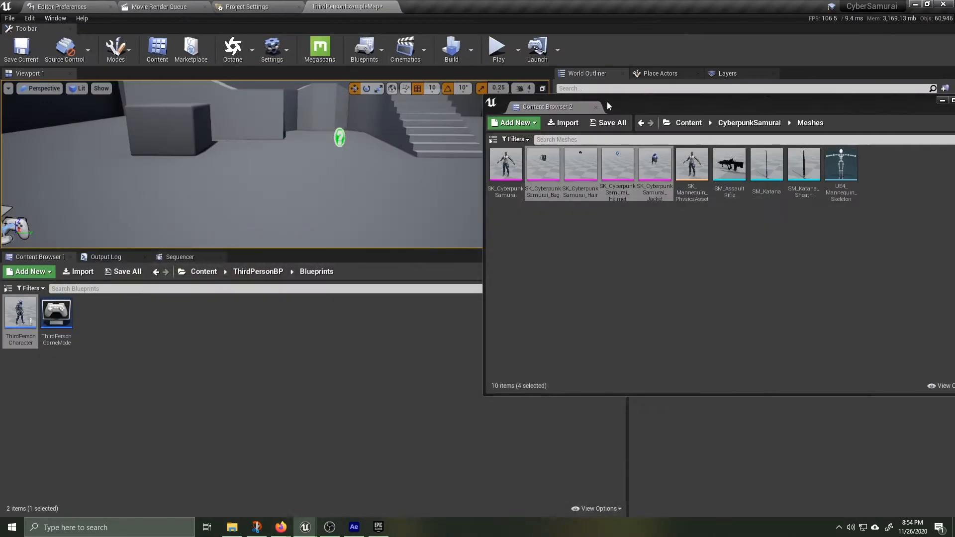
pyautogui.click(498, 48)
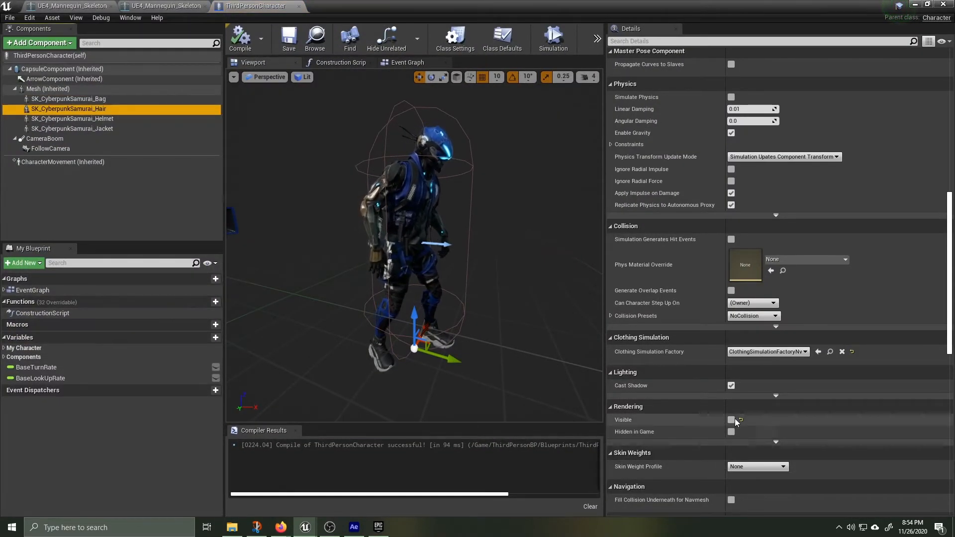
# Re-enable Visible on the Hair, unlink the Helmet from the Target pin, then compile and save.
pyautogui.click(731, 420)
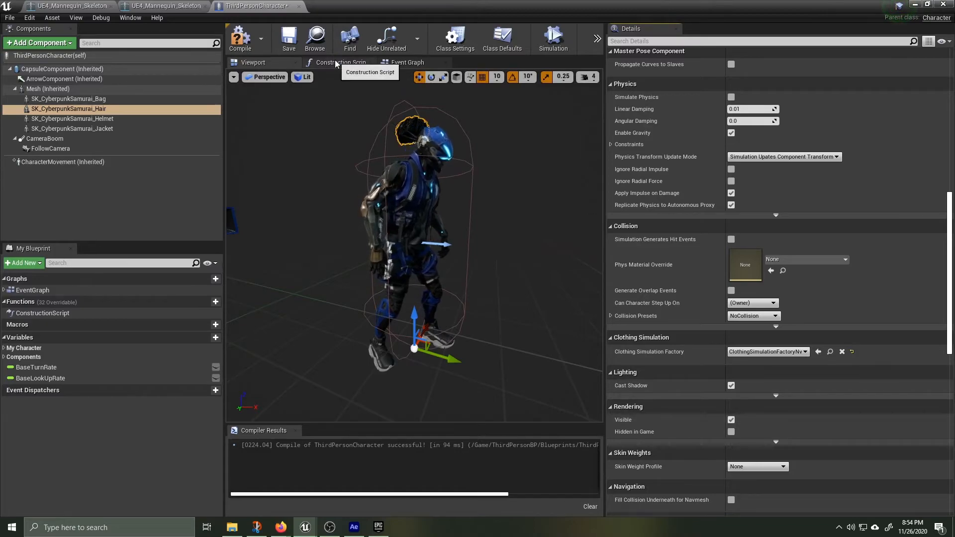
pyautogui.click(338, 62)
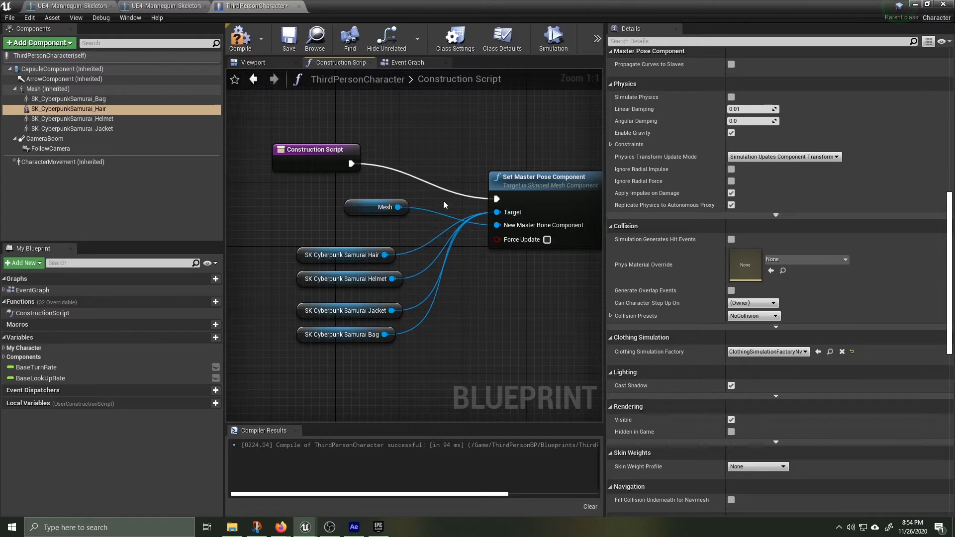
pyautogui.moveTo(408, 279)
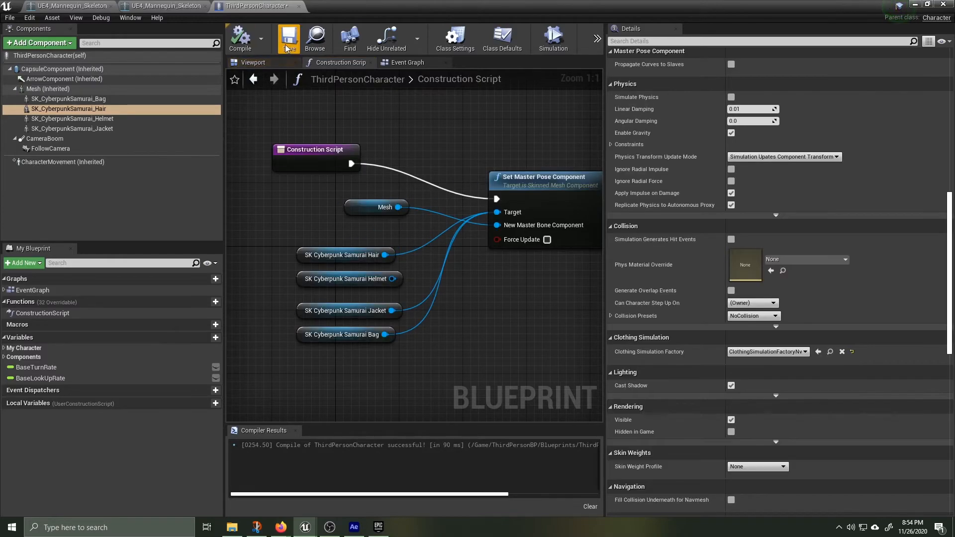
pyautogui.click(252, 61)
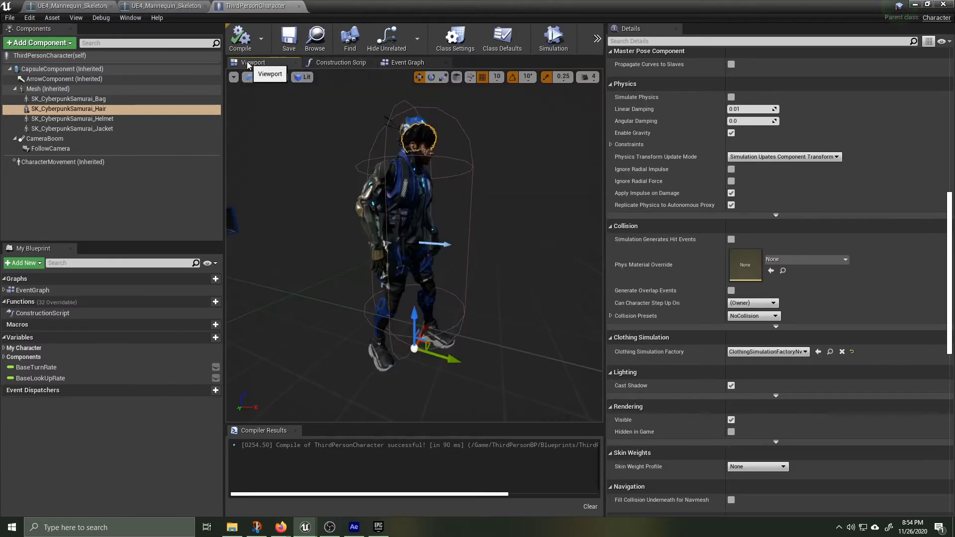
pyautogui.moveTo(56, 99)
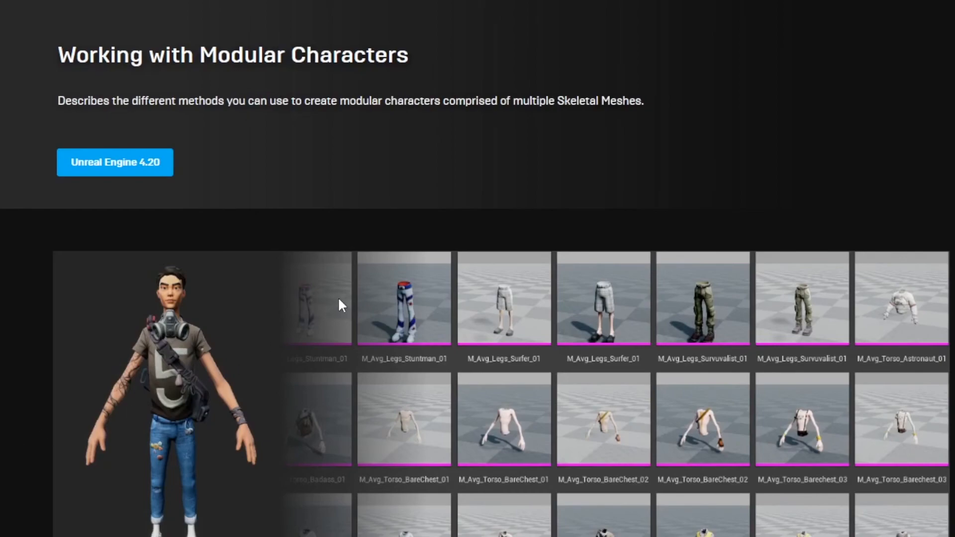
pyautogui.moveTo(398, 171)
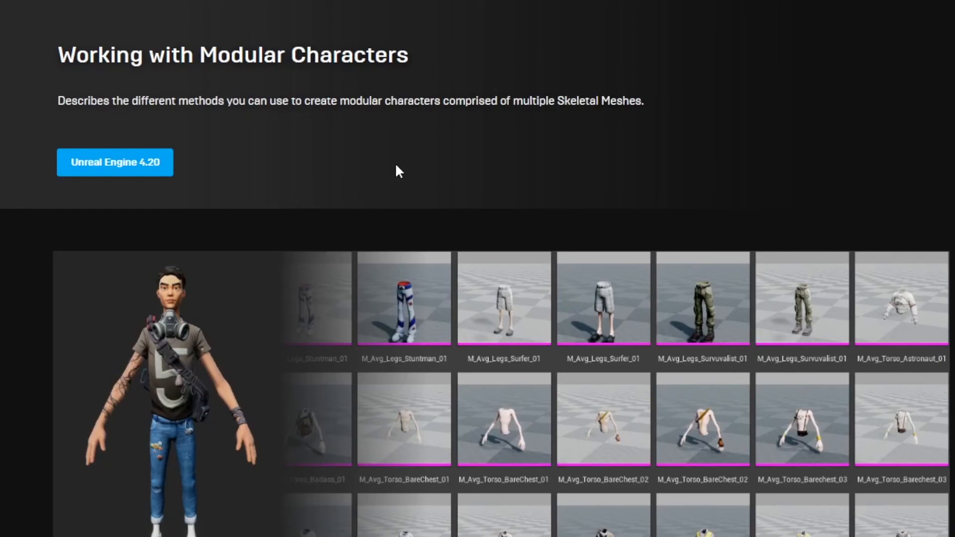
# Scroll down the Working with Modular Characters page to the body-part skeletal mesh rows.
pyautogui.scroll(-3)
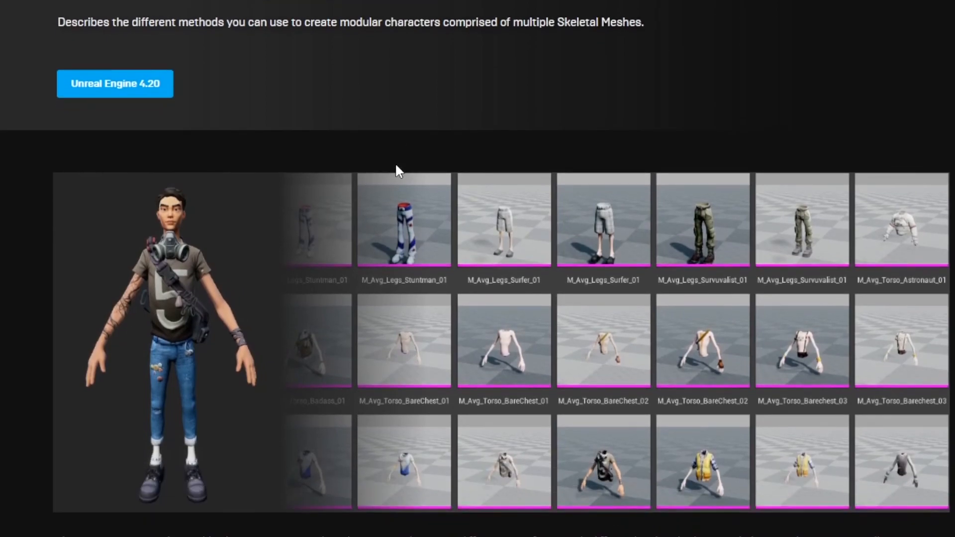